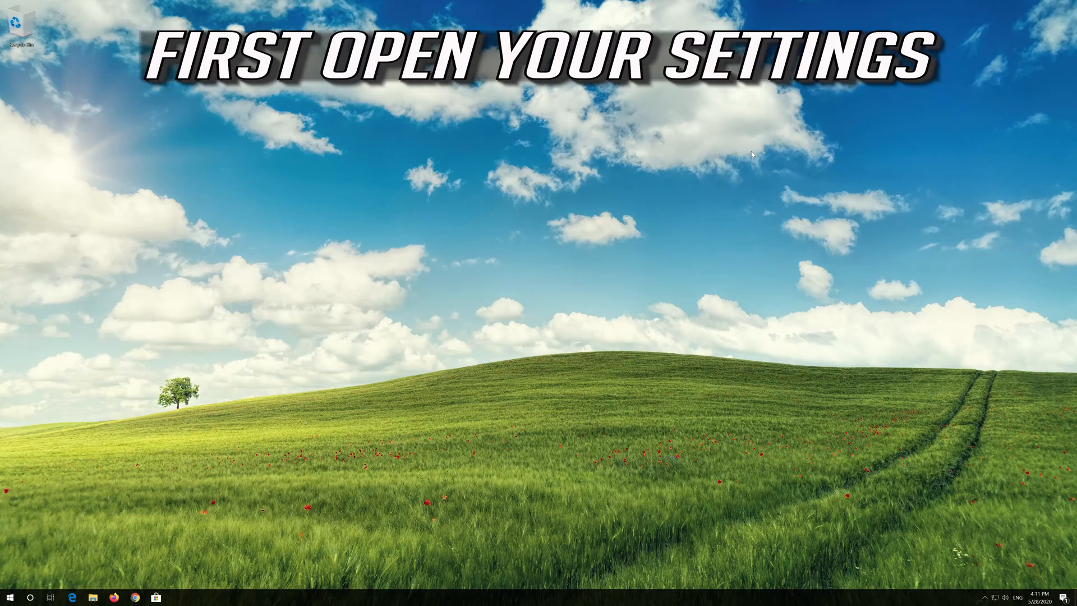
Reach the Update & Security page of Windows Settings from the Start menu
click(10, 596)
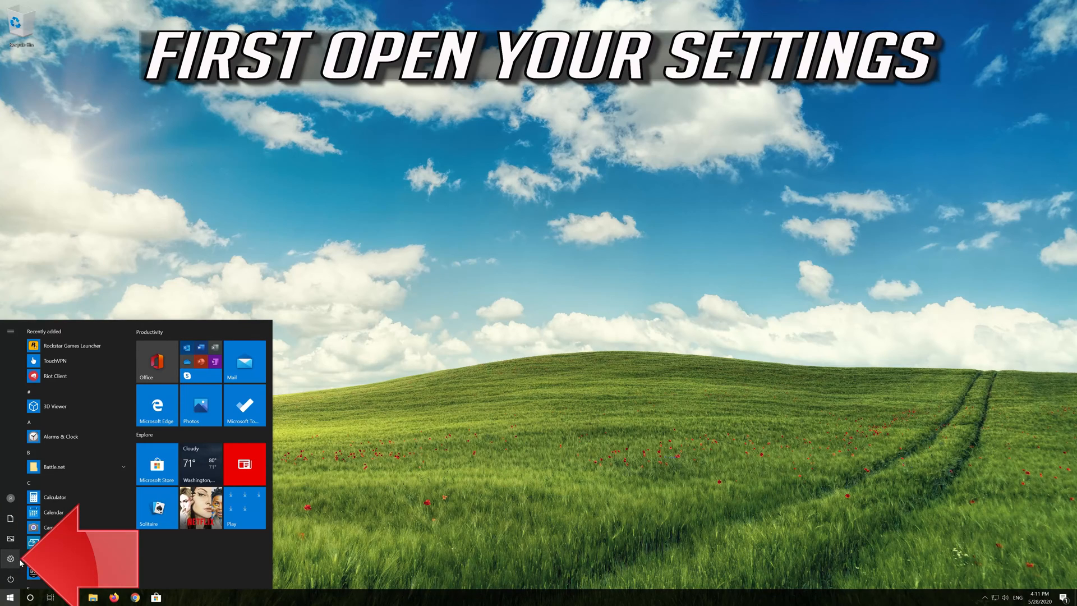
click(10, 558)
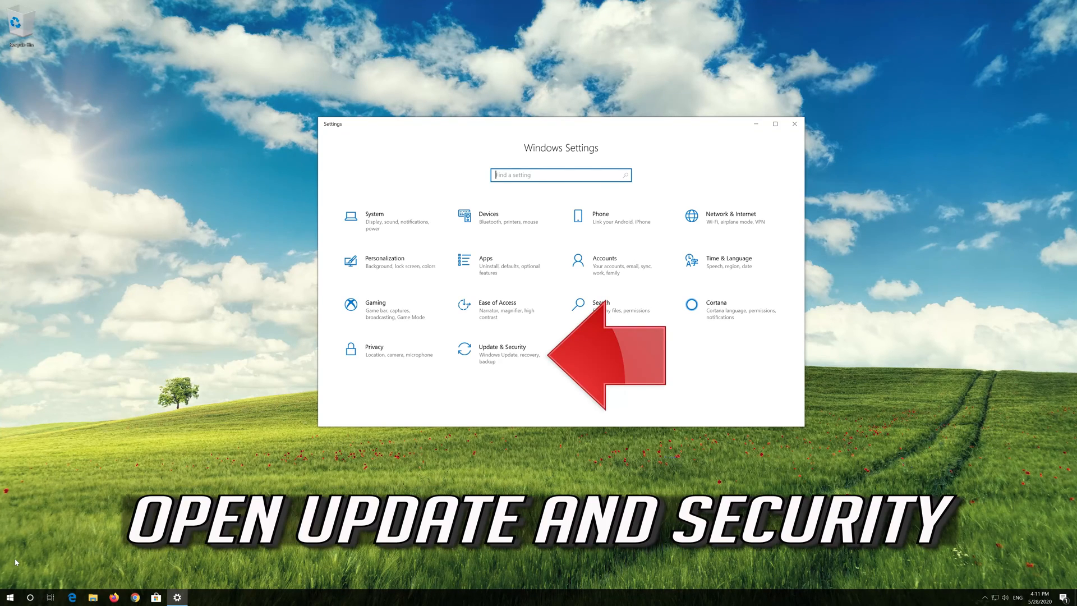
mouse_move(491, 353)
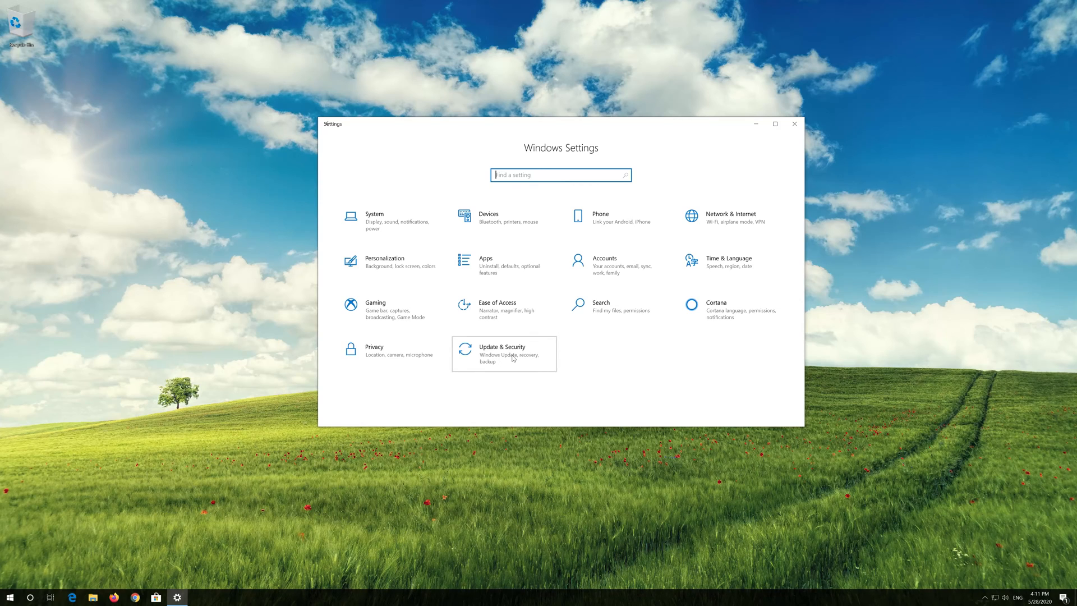
click(504, 353)
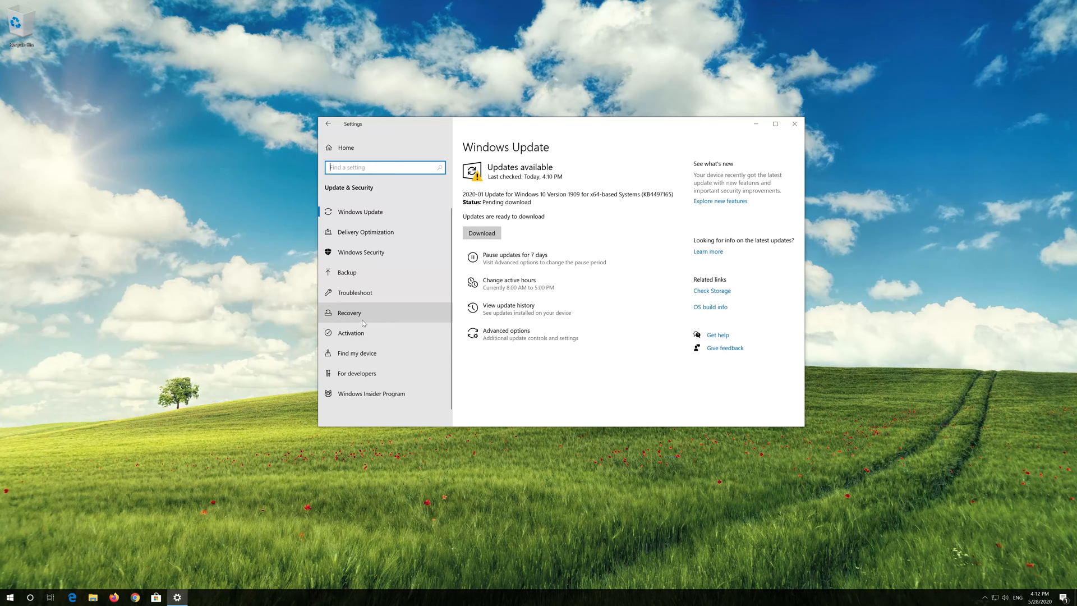
Restart the PC into advanced startup from the Recovery page
click(349, 313)
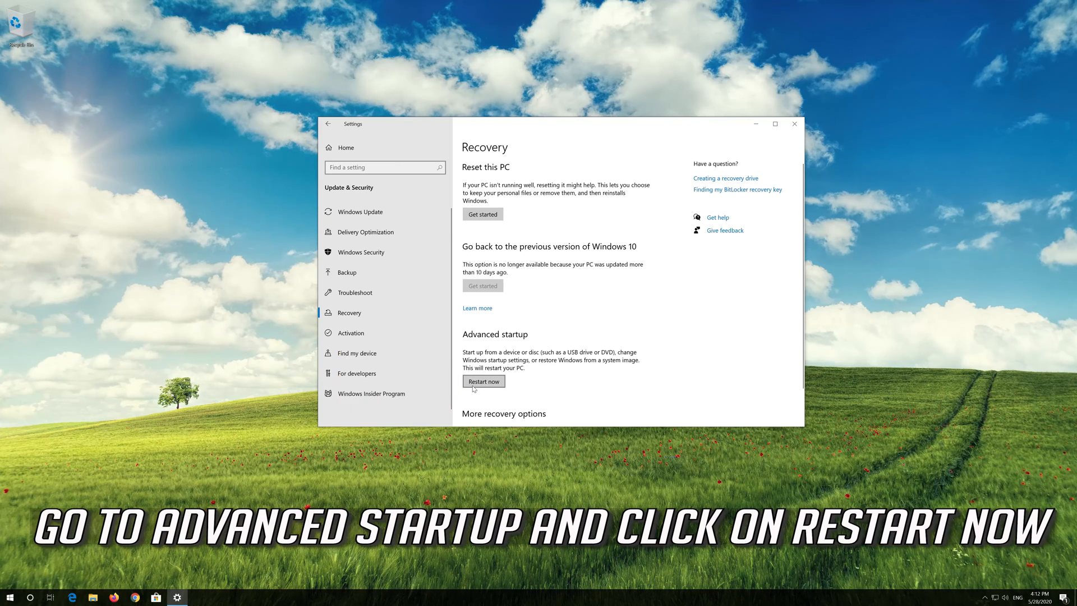
click(482, 381)
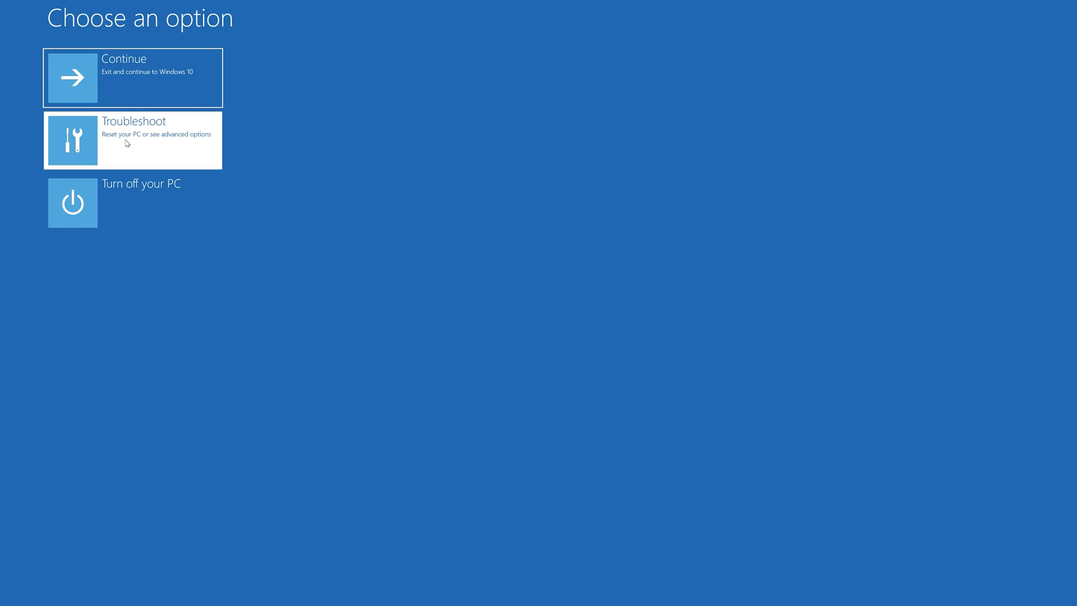
Go through Troubleshoot and Advanced options to Startup Settings and restart to the options list
click(133, 140)
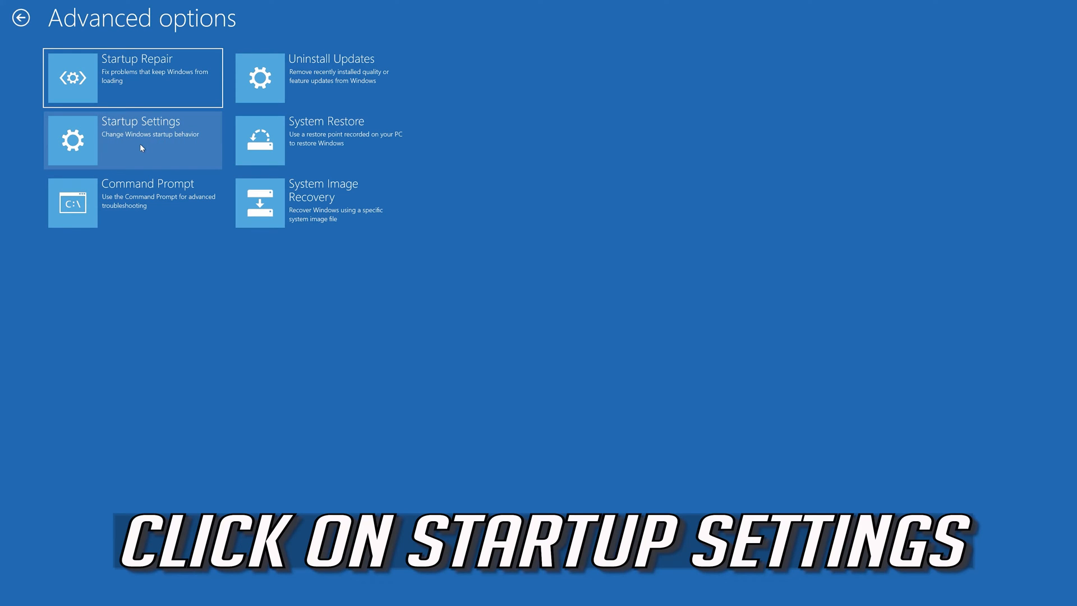
mouse_move(144, 143)
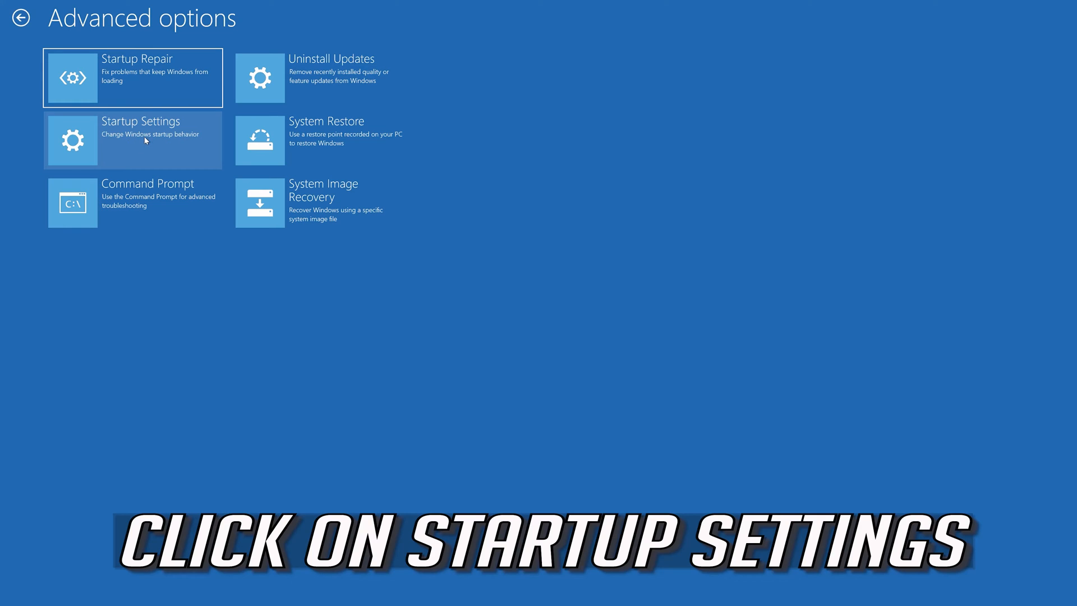
click(132, 141)
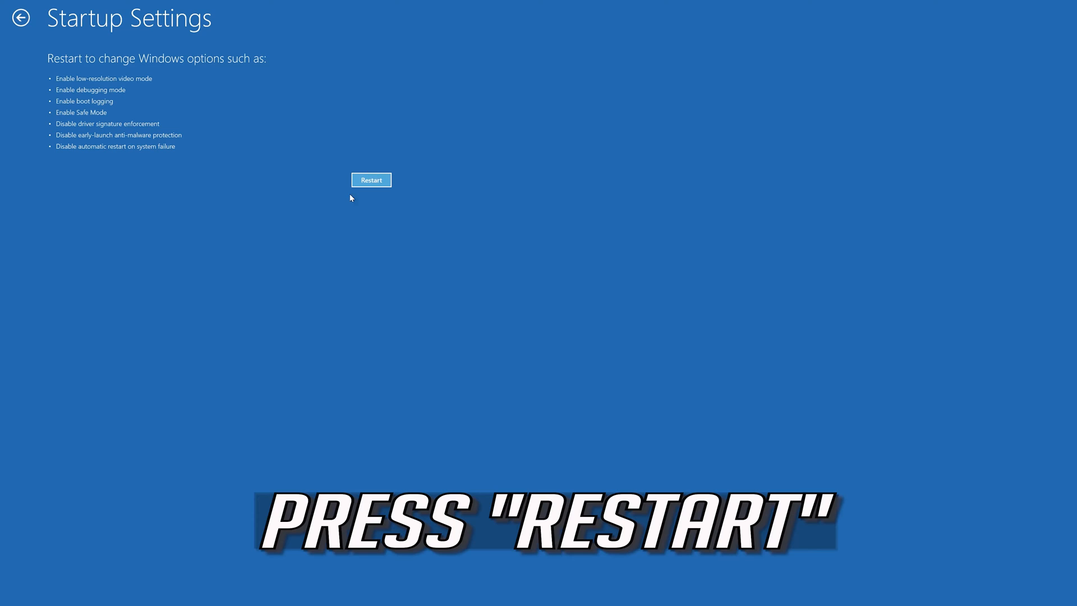
click(371, 180)
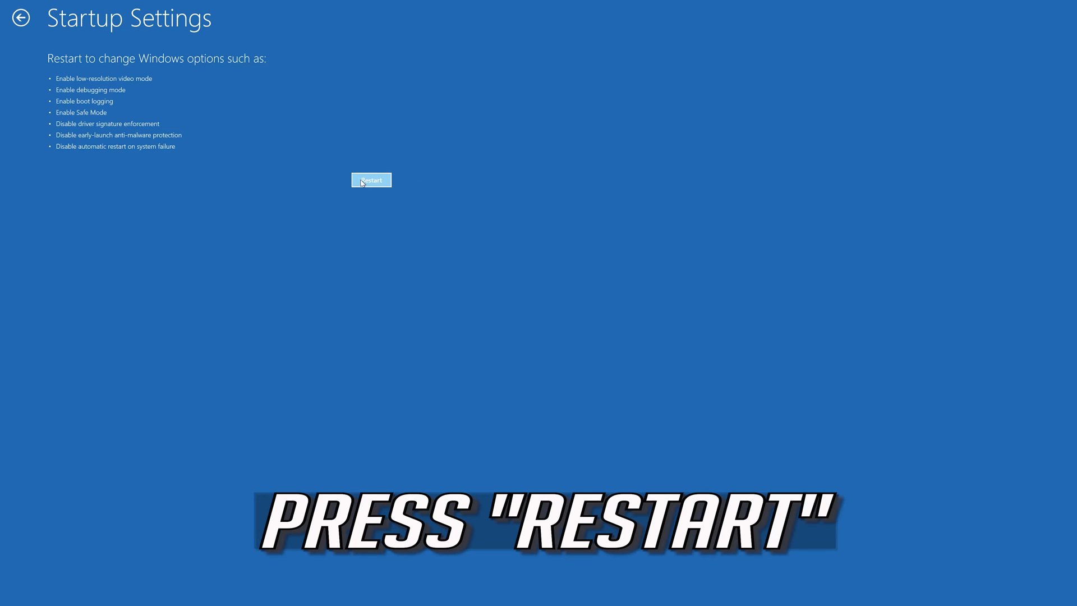
click(371, 179)
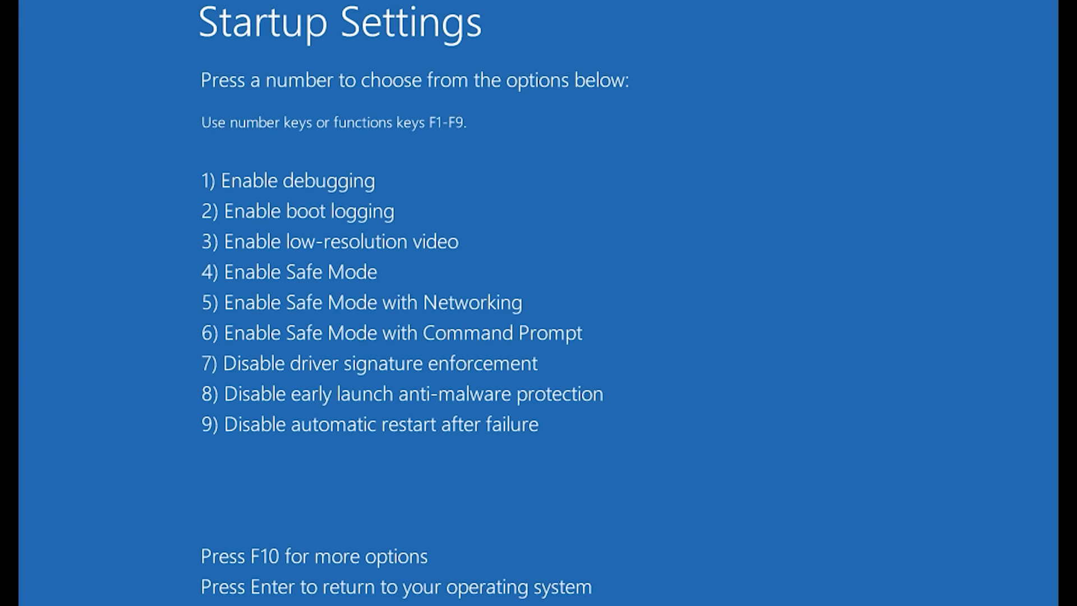
Choose option 4, Enable Safe Mode, so Windows boots to the Safe Mode desktop
key(F4)
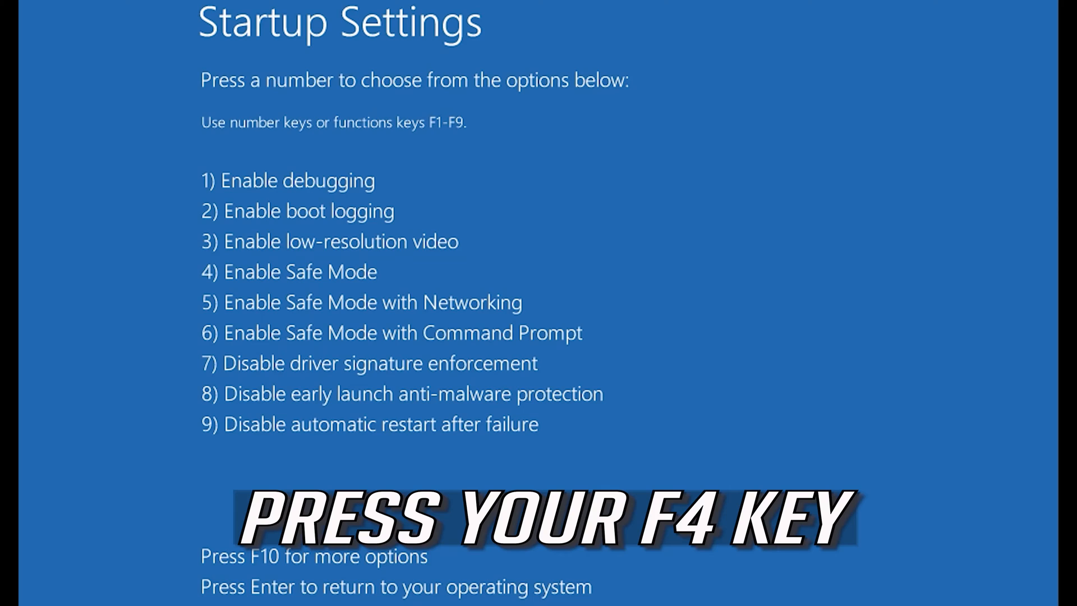
key(f4)
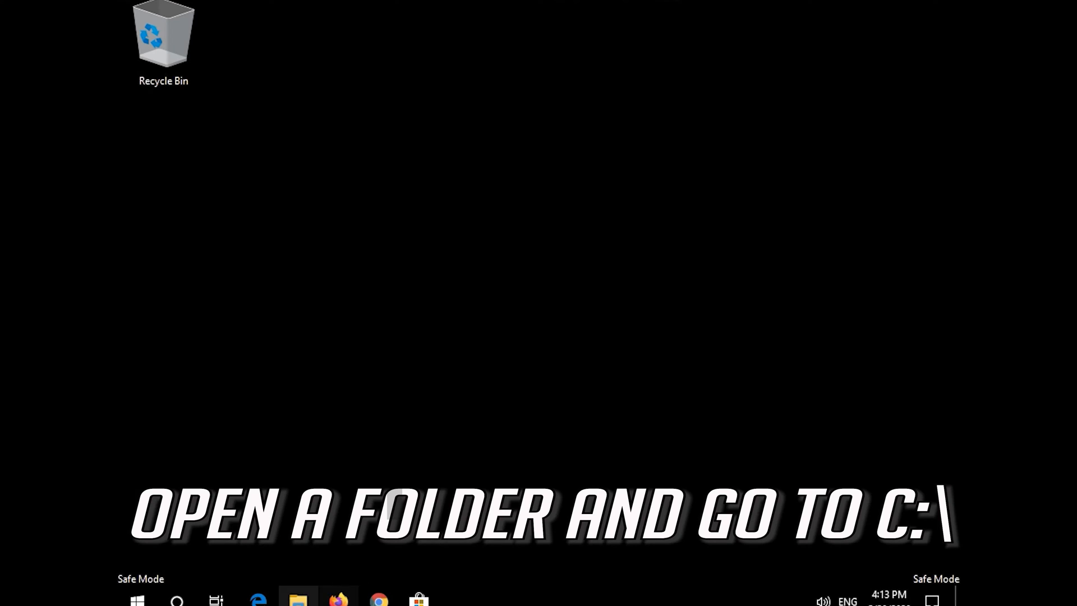
mouse_move(297, 599)
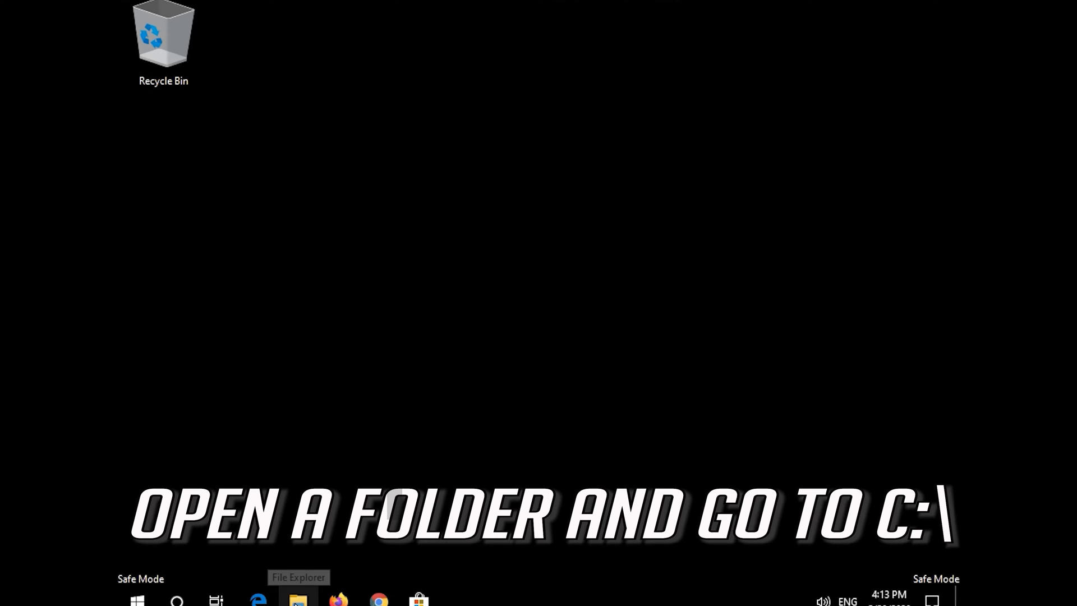
Bring up File Explorer on Local Disk (C:) in Safe Mode
click(298, 599)
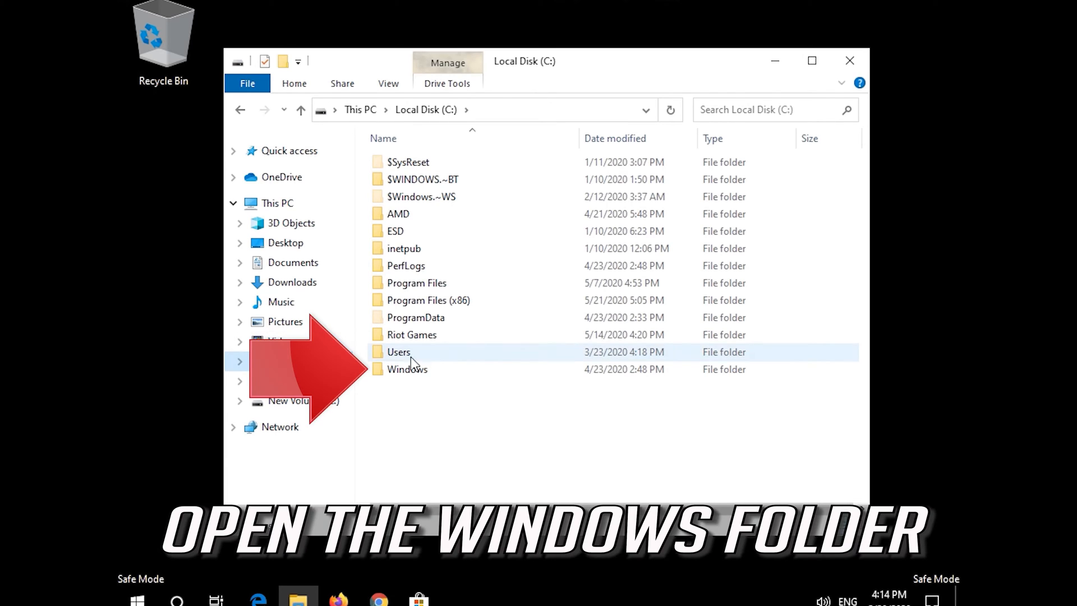
mouse_move(406, 369)
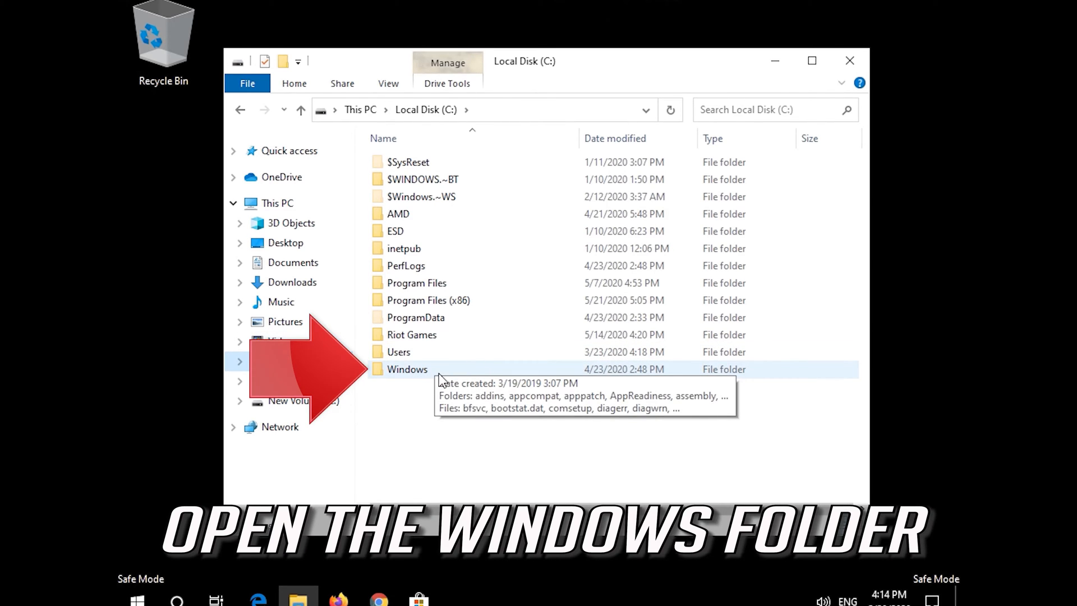
Enter the Windows folder and select the SoftwareDistribution folder
double_click(406, 369)
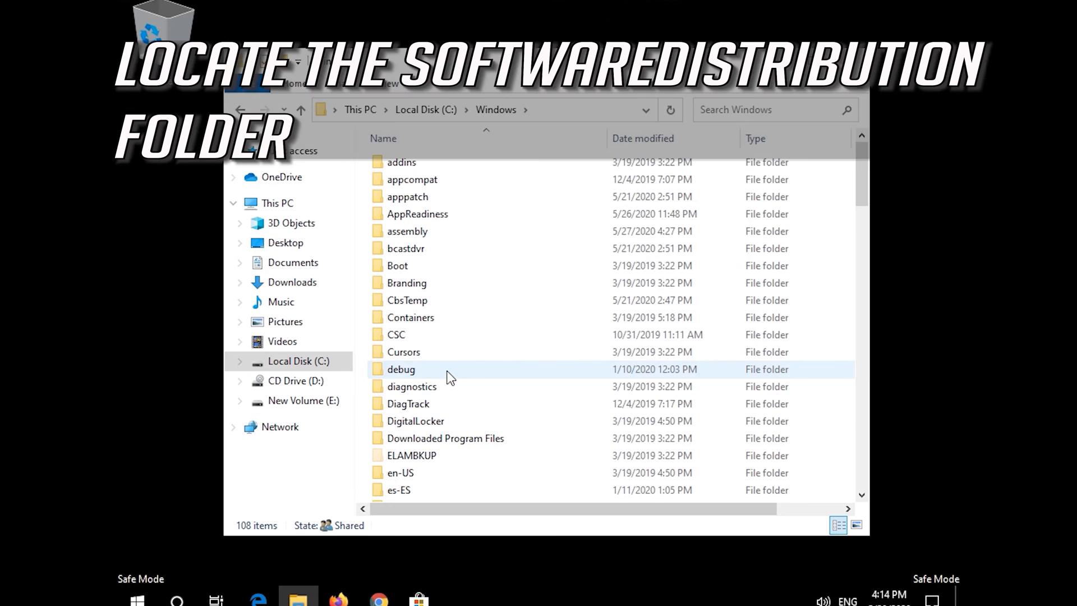
scroll(down, 3)
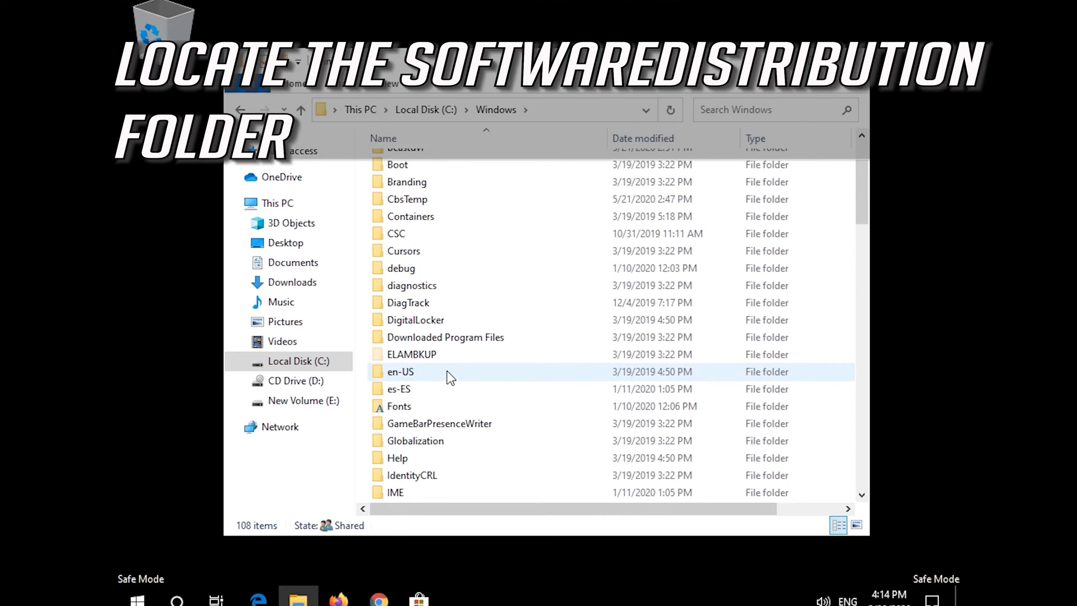
scroll(down, 3)
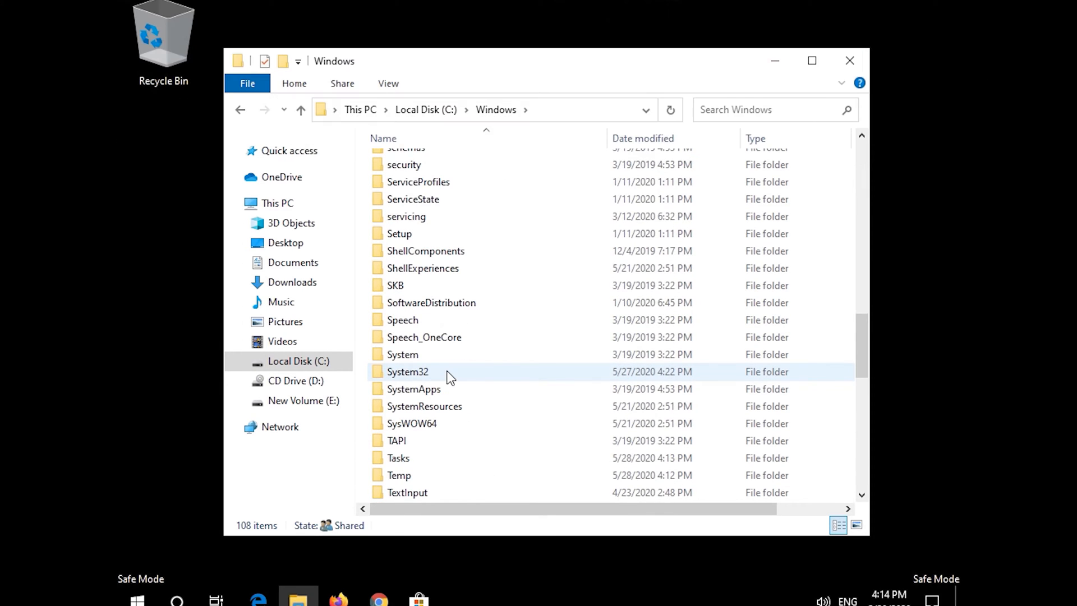
click(431, 398)
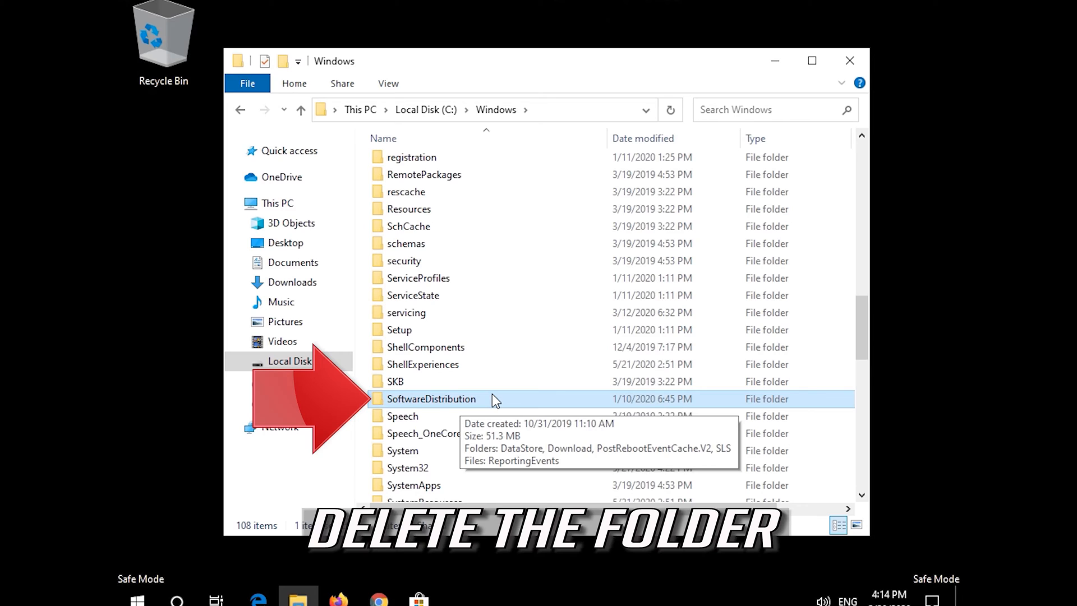
Delete the SoftwareDistribution folder, then bring up the Start menu
right_click(431, 399)
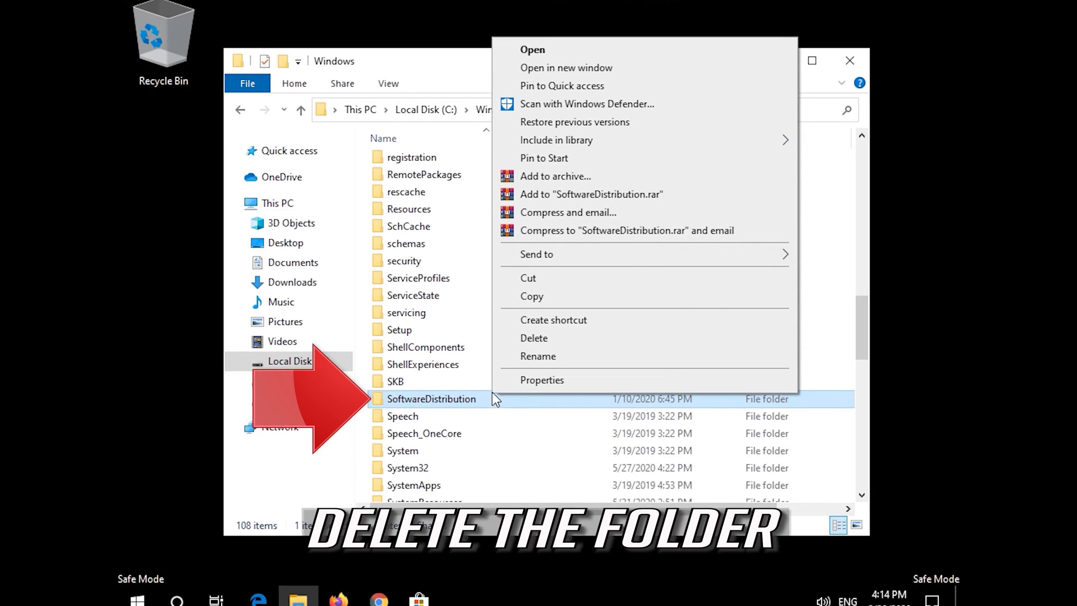
mouse_move(554, 338)
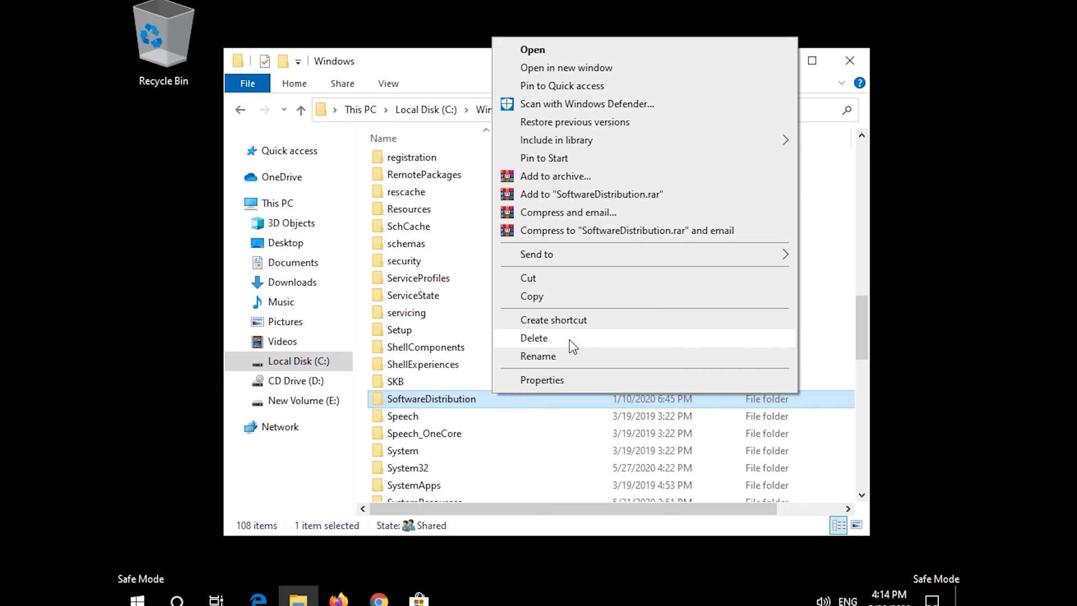
click(534, 337)
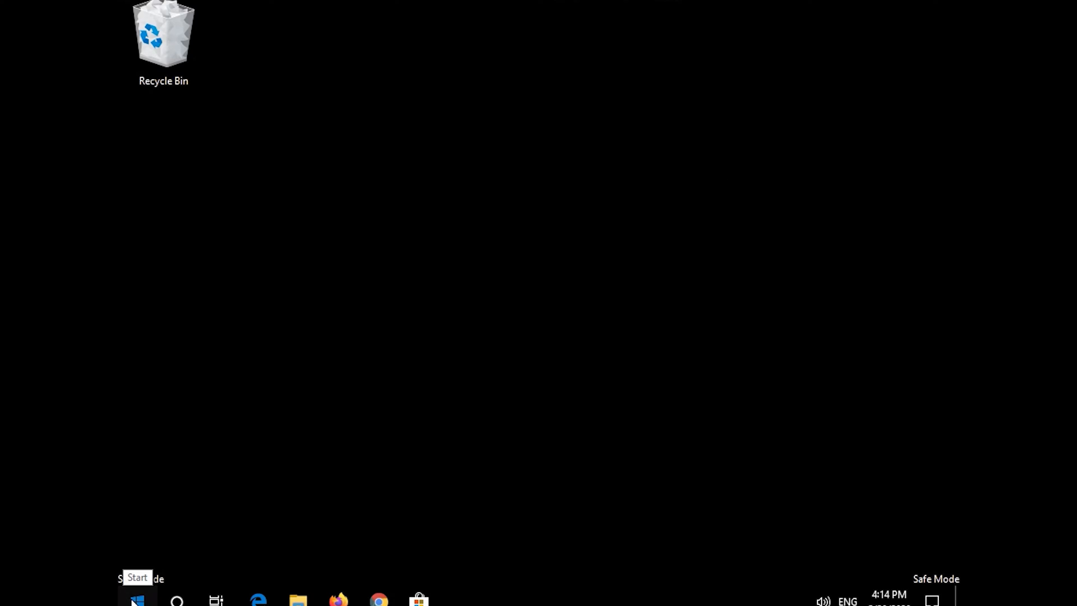
click(137, 599)
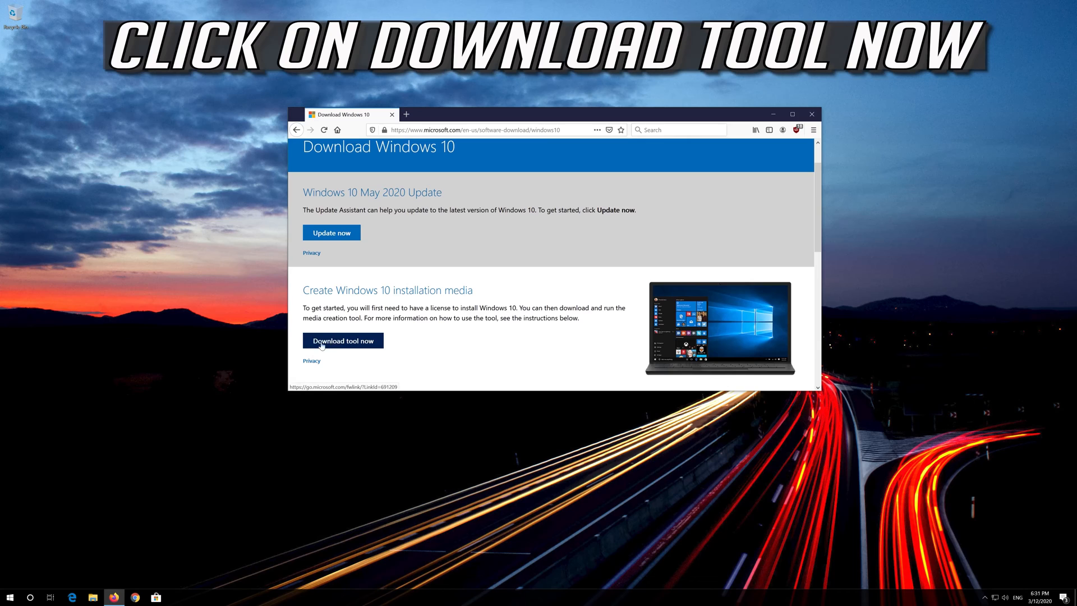
Download and save MediaCreationTool2004.exe from the Download Windows 10 page
click(343, 341)
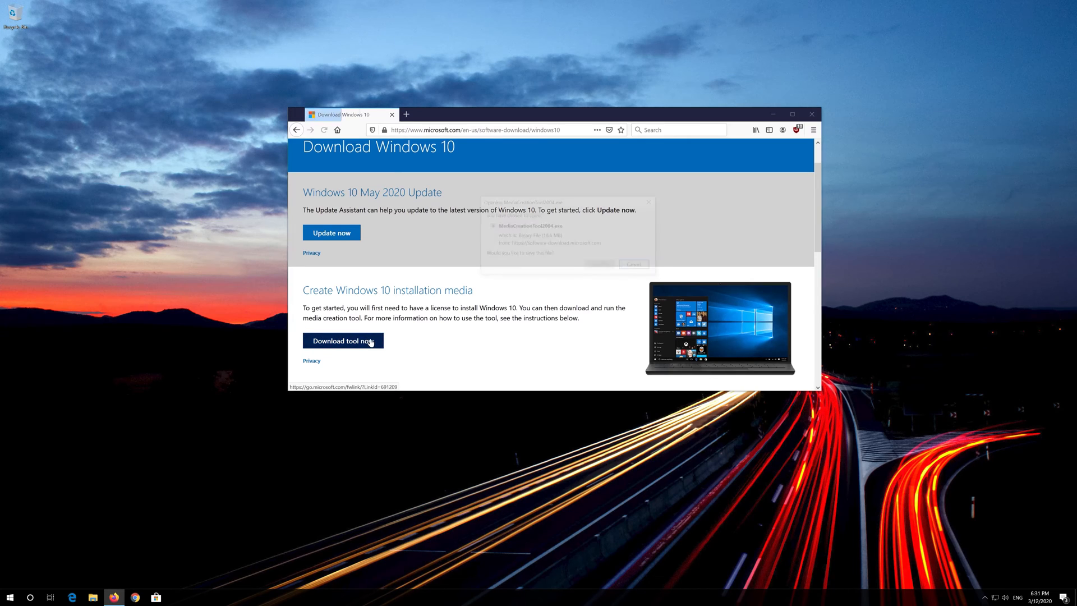
click(343, 341)
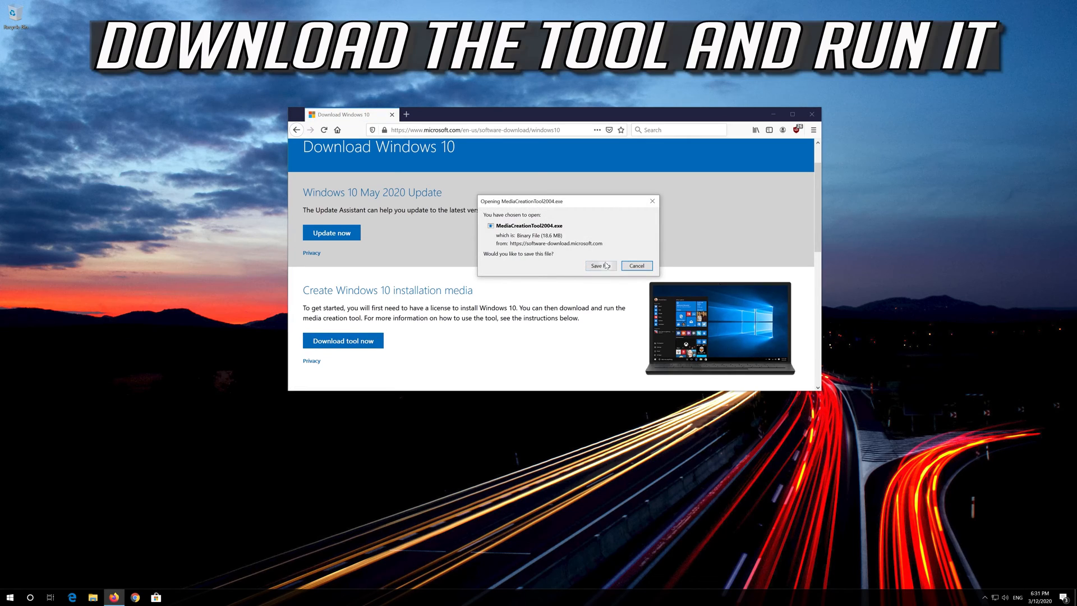
click(597, 266)
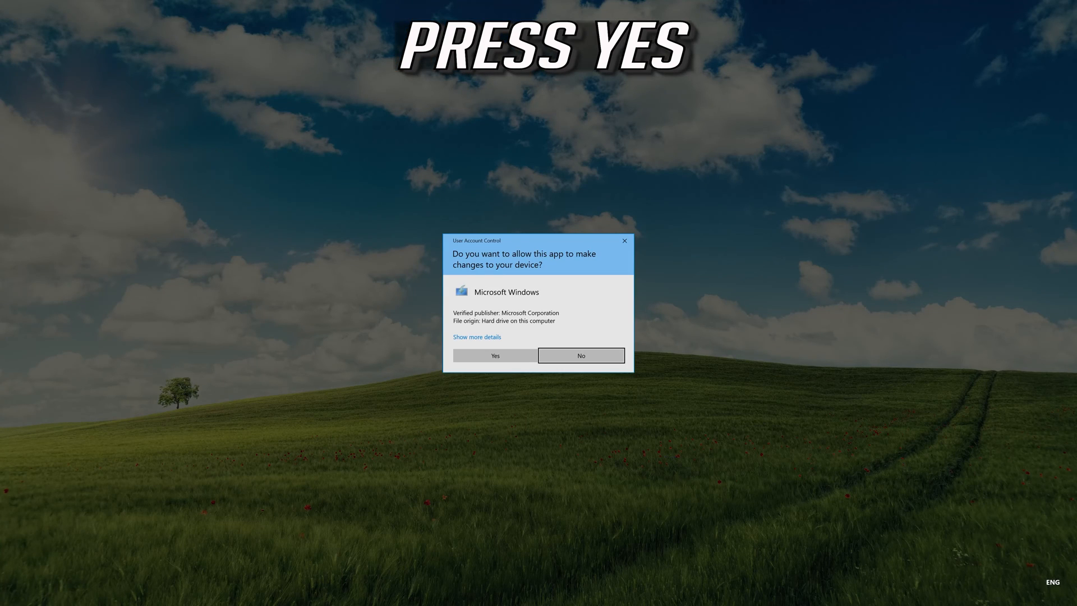
Allow the setup tool to run and accept the Media Creation Tool license terms
click(494, 356)
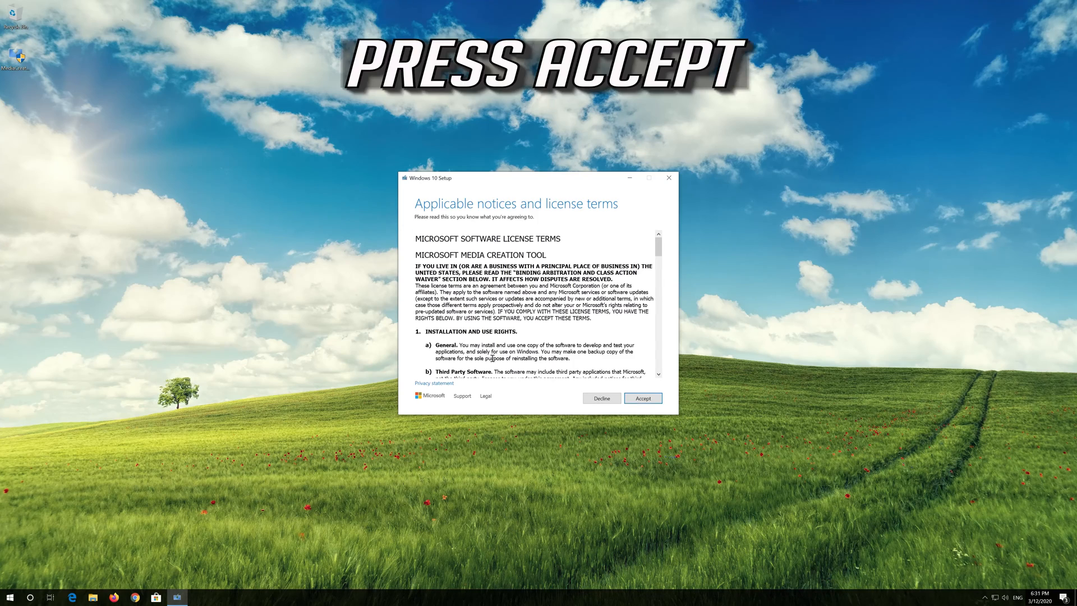
mouse_move(643, 397)
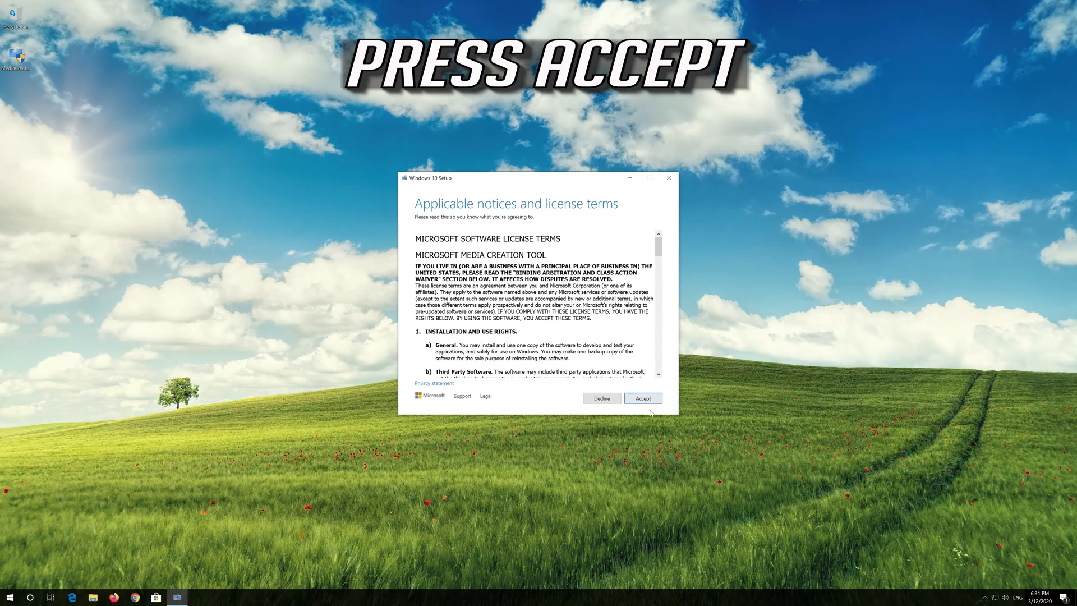
click(642, 397)
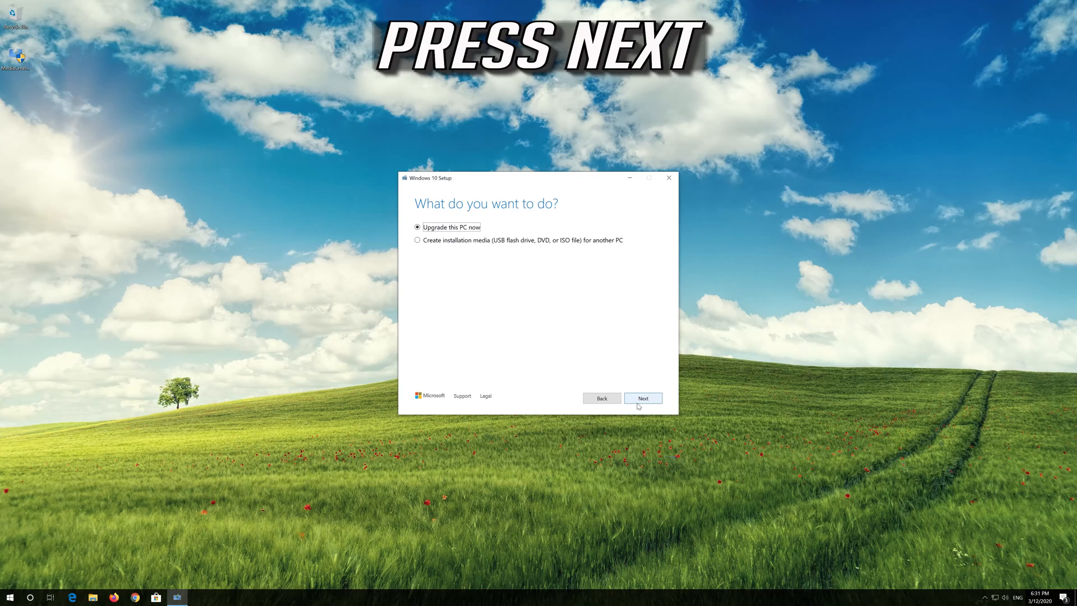
Upgrade this PC now, accept the Windows license terms and start installing Windows 10
click(641, 397)
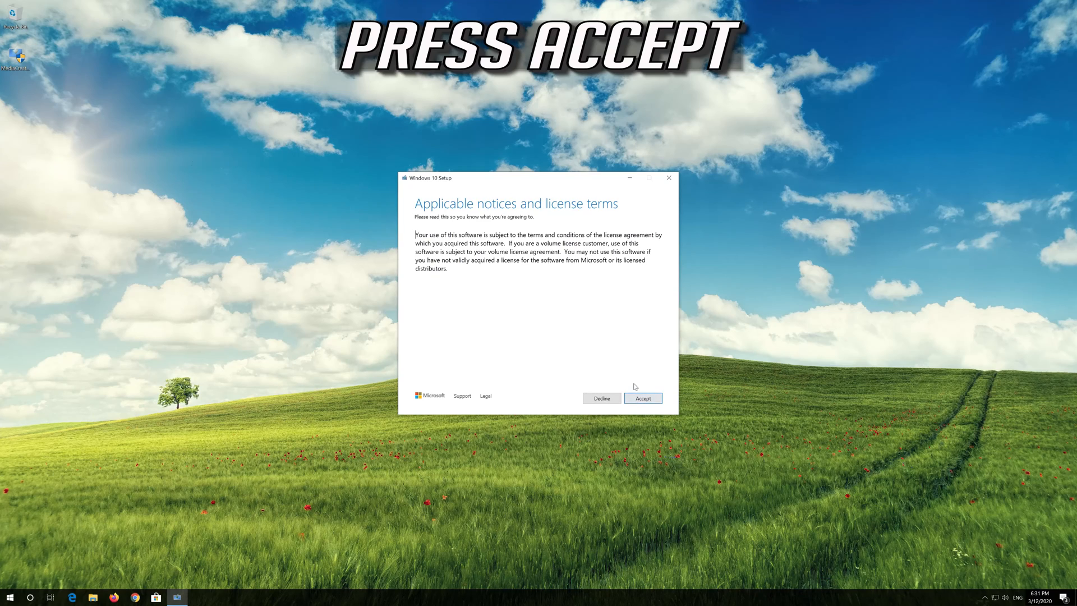
click(641, 399)
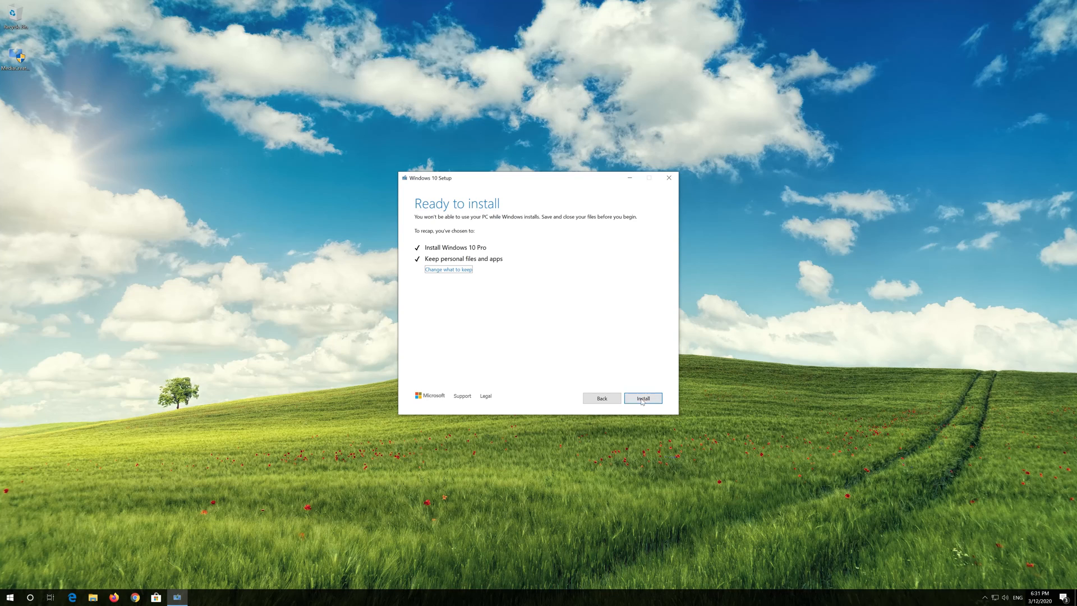
click(641, 398)
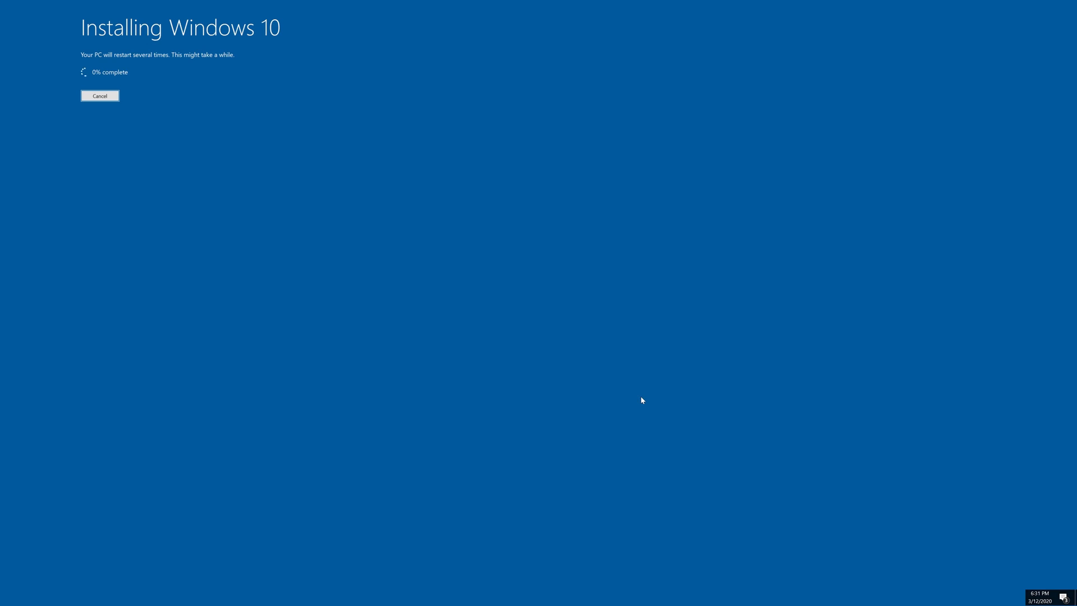